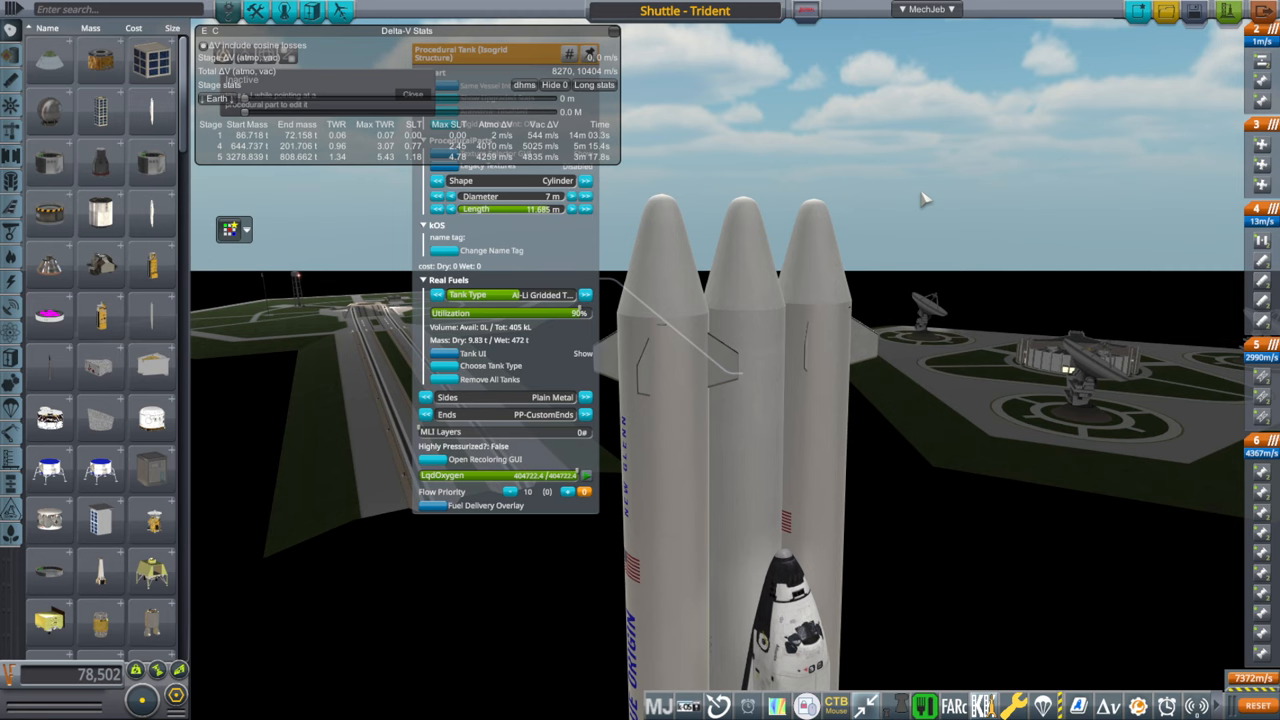
{"action": "mouse_move", "coordinate": [744, 412]}
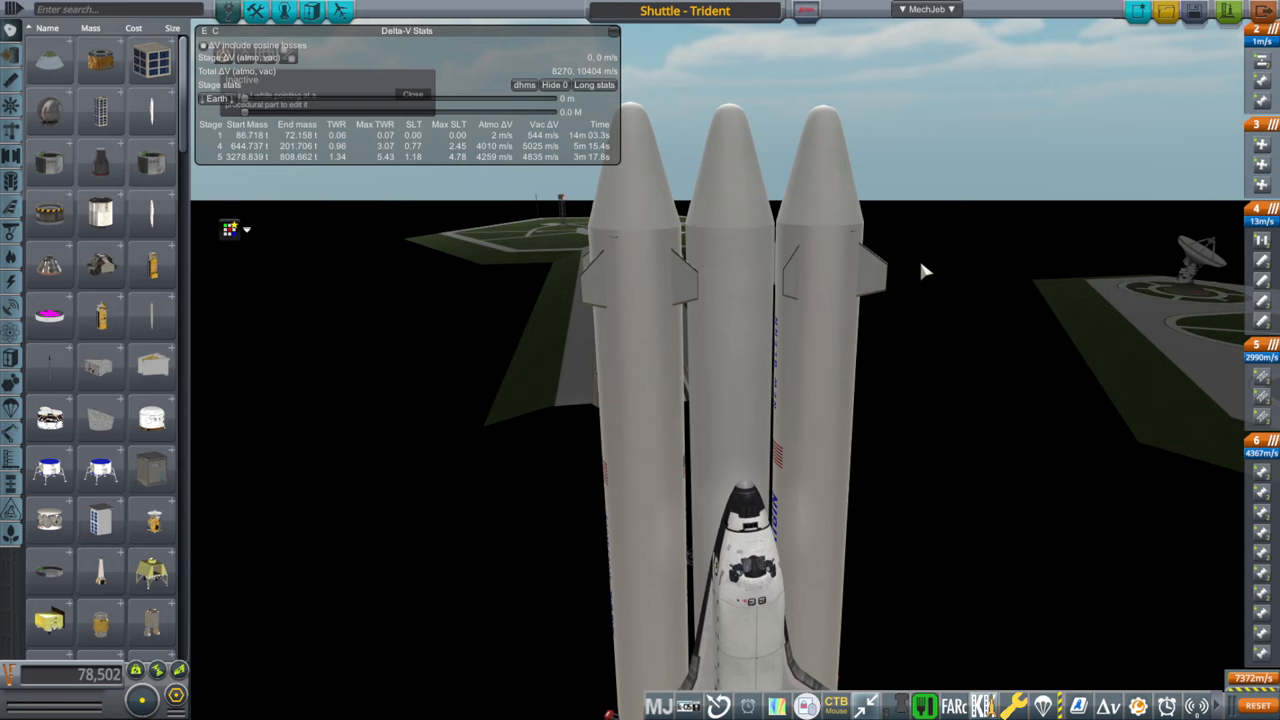
{"action": "mouse_move", "coordinate": [956, 316]}
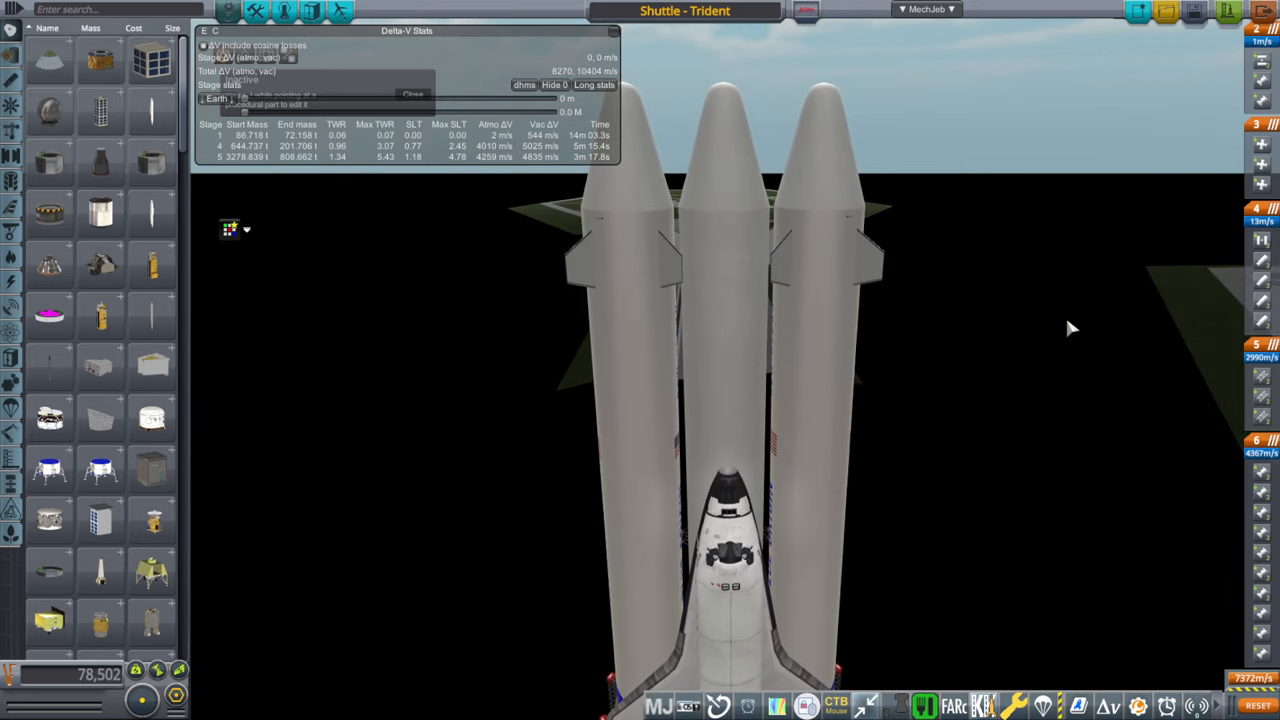
{"action": "mouse_move", "coordinate": [1050, 264]}
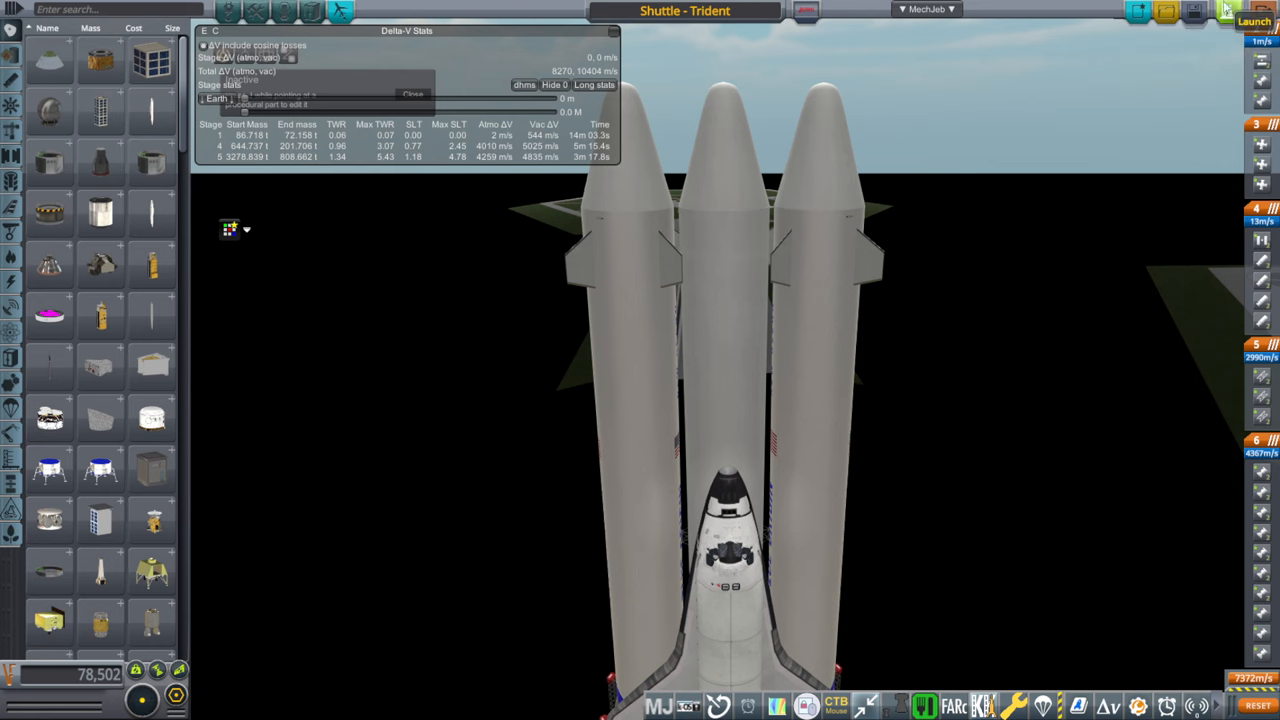
{"action": "left_click", "coordinate": [724, 230]}
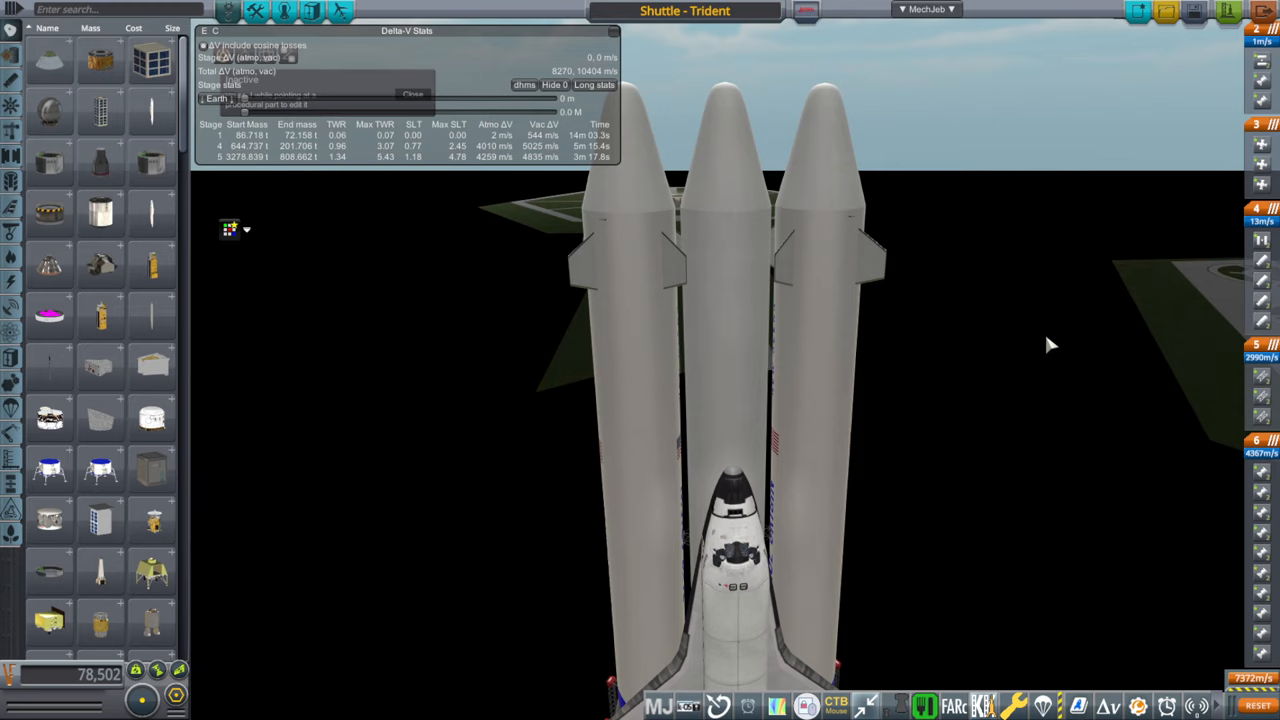
{"action": "mouse_move", "coordinate": [748, 318]}
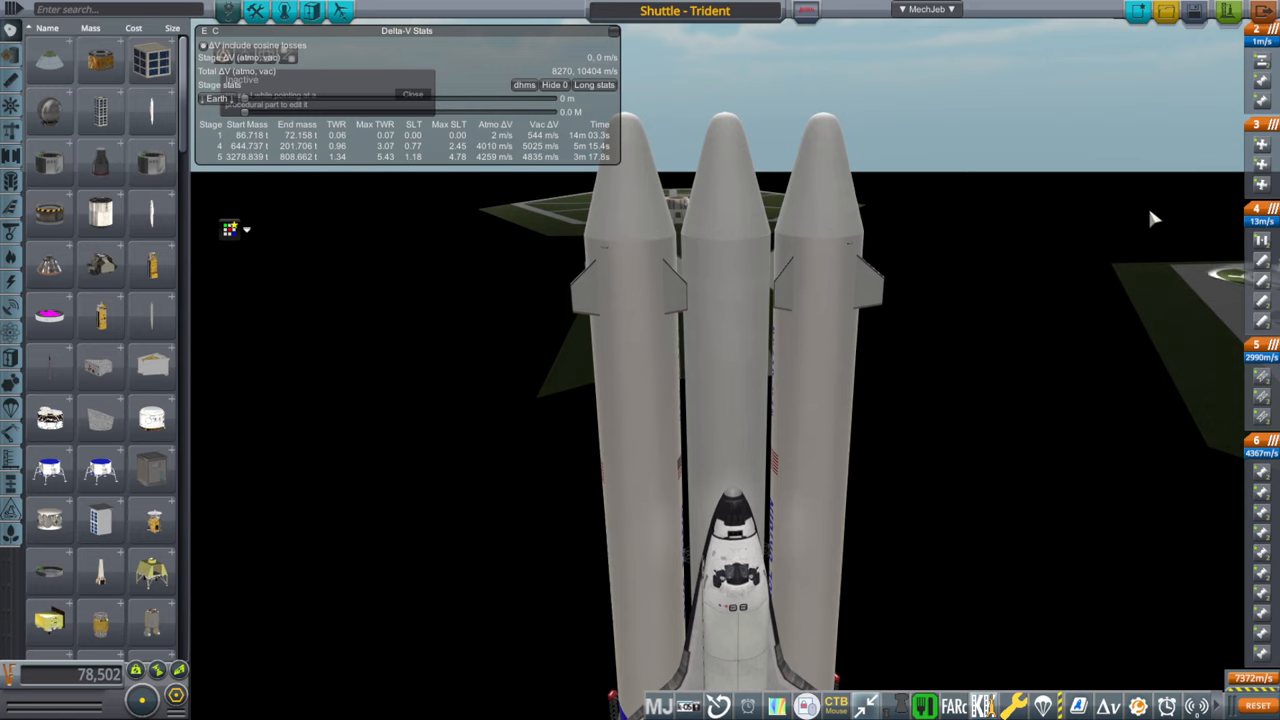
Step: Send the Shuttle-Trident to the launch pad and enter 'run shuttleng.' in the kOS terminal
{"action": "left_click", "coordinate": [1224, 12]}
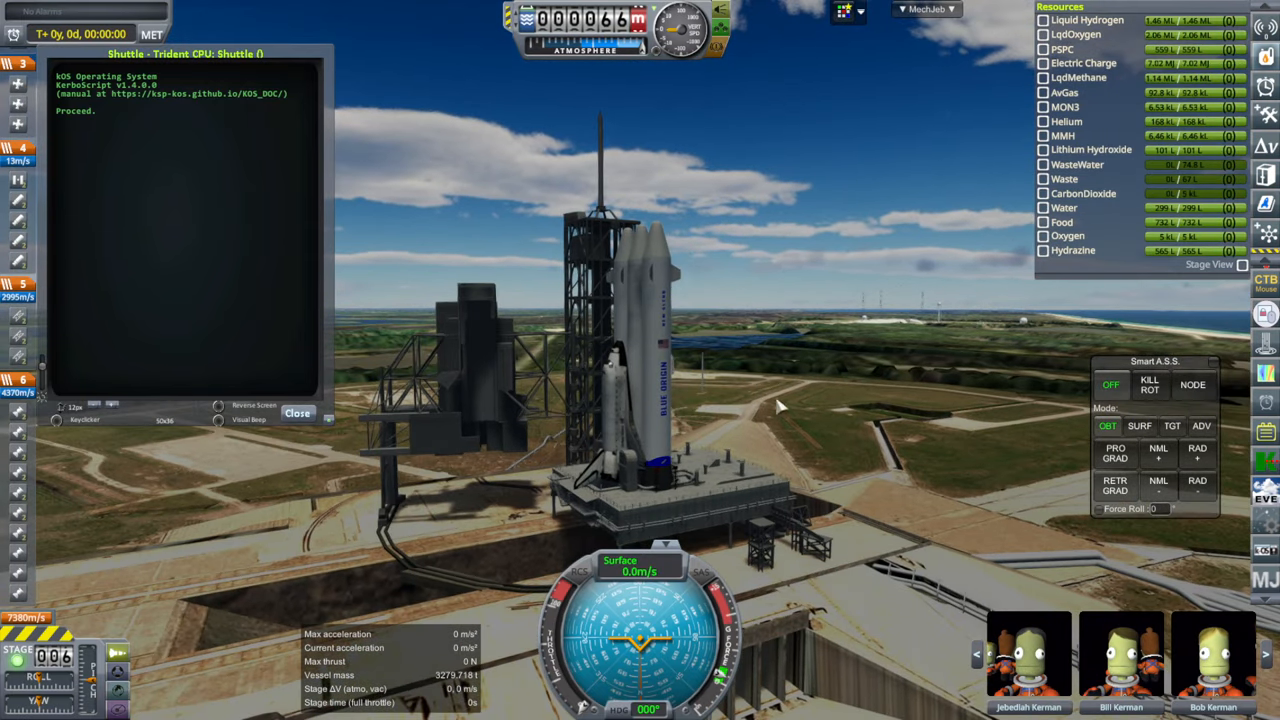
{"action": "mouse_move", "coordinate": [504, 438]}
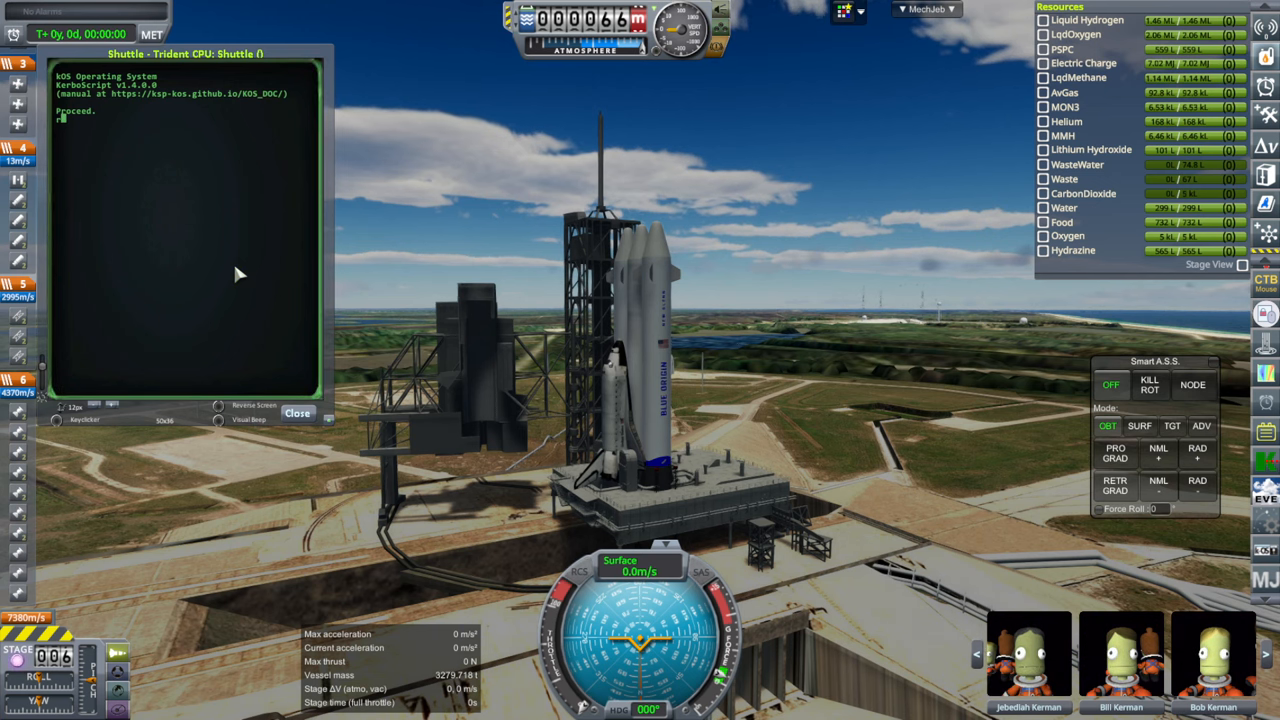
{"action": "type", "text": "run shuttl"}
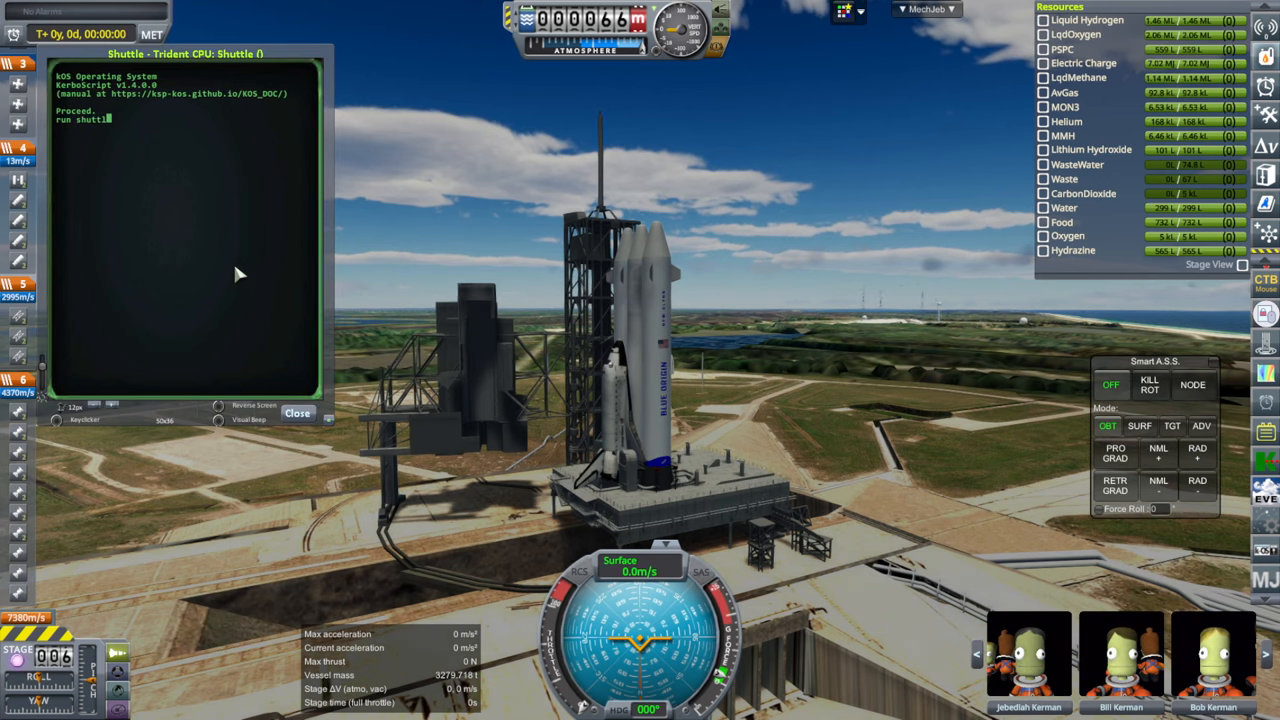
{"action": "type", "text": "eng."}
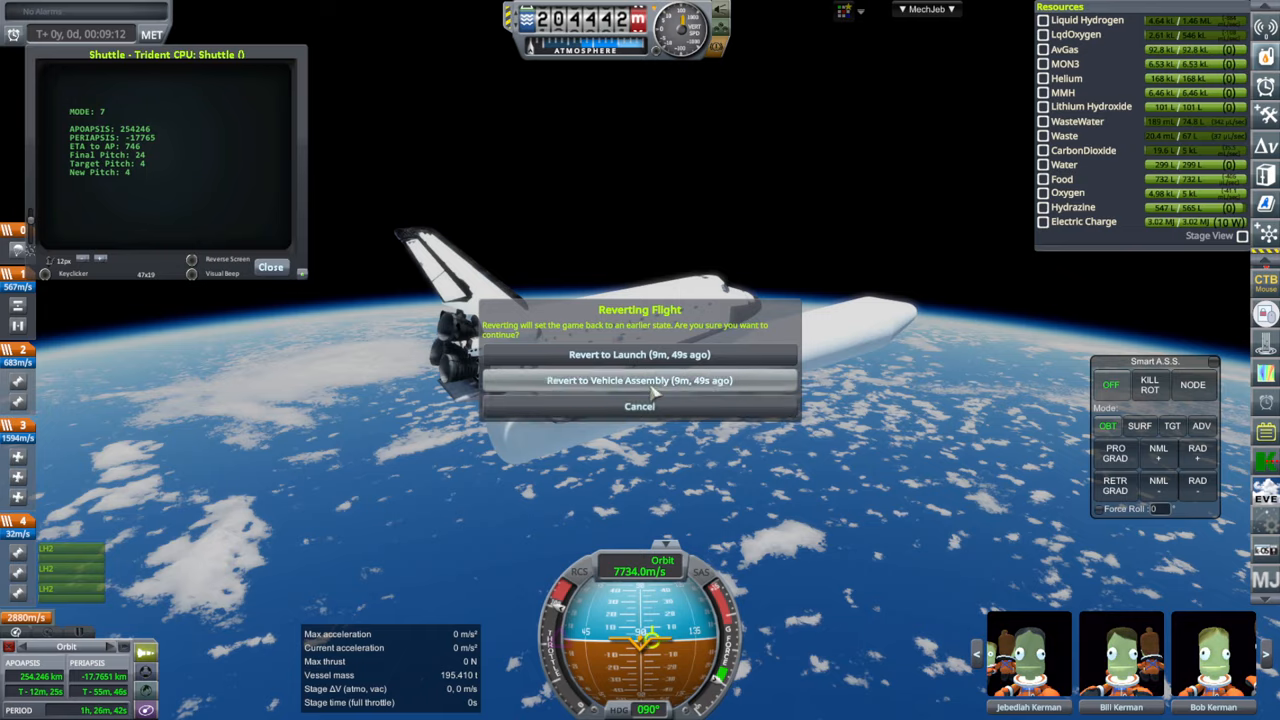
Step: Answer the Reverting Flight prompt to return to the vehicle editor
{"action": "left_click", "coordinate": [640, 380]}
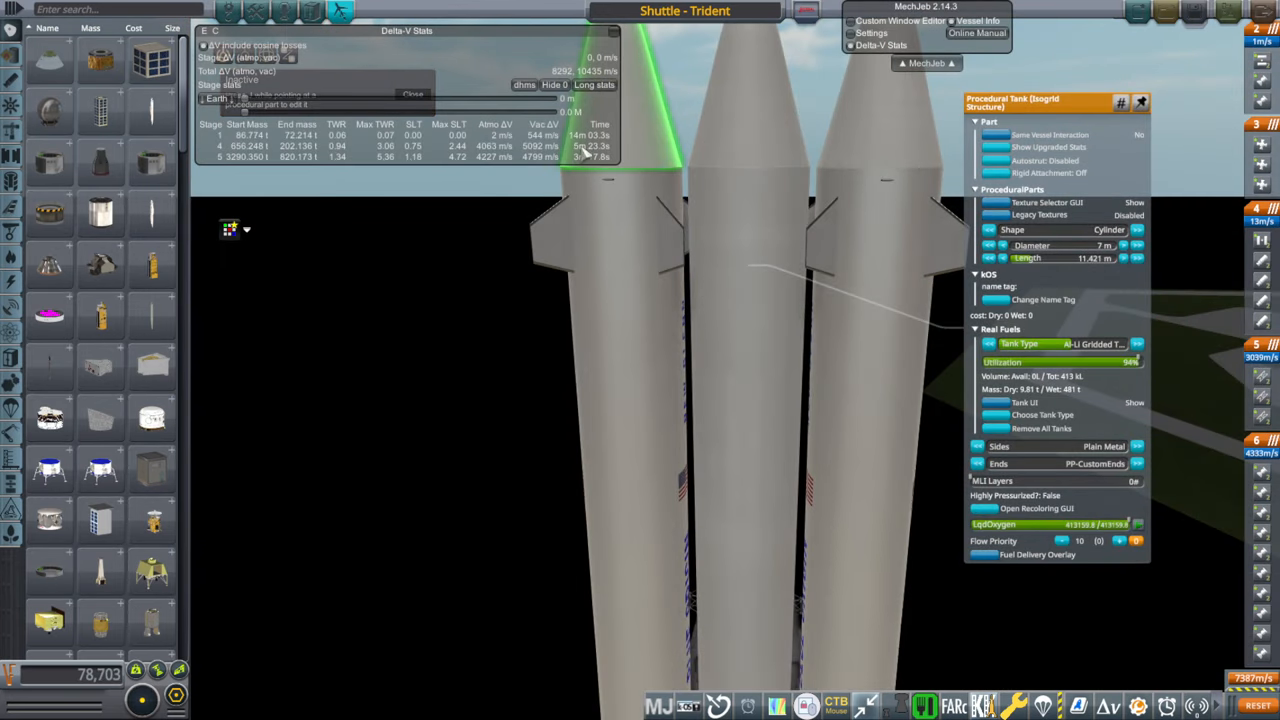
{"action": "mouse_move", "coordinate": [584, 160]}
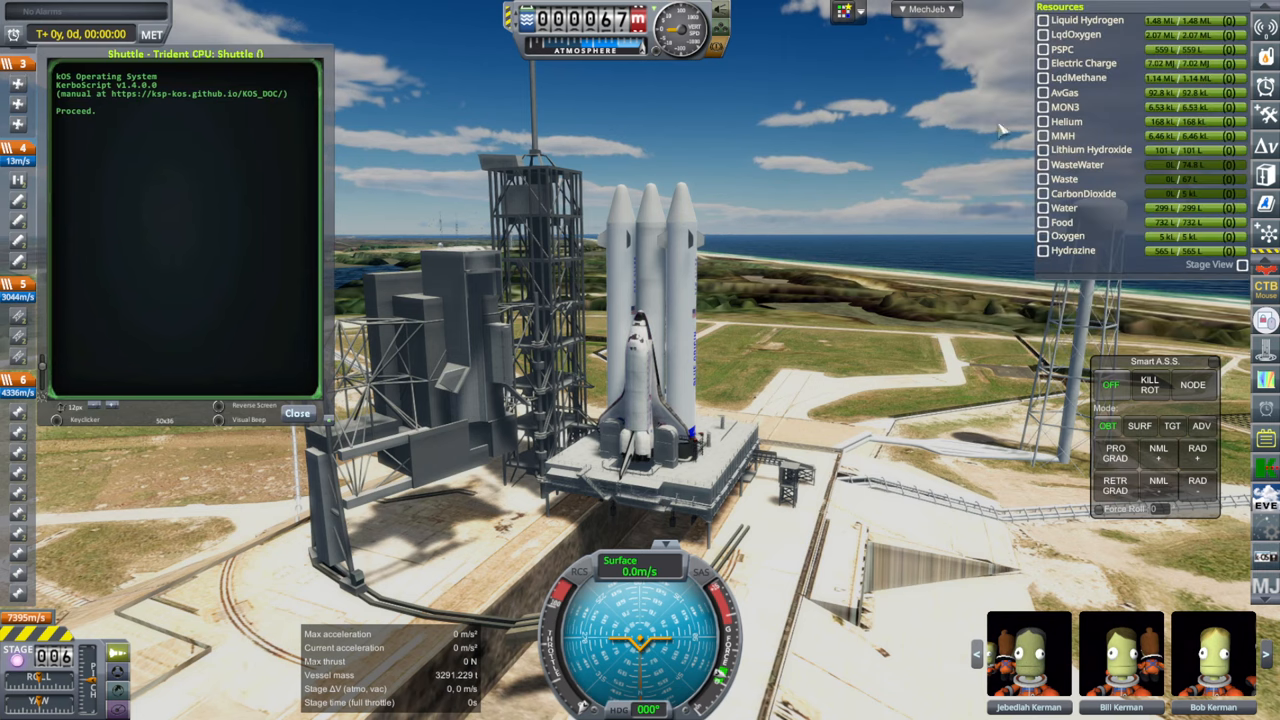
Step: Enter 'run shuttle.ng' in the kOS terminal to start the launch script
{"action": "type", "text": "run"}
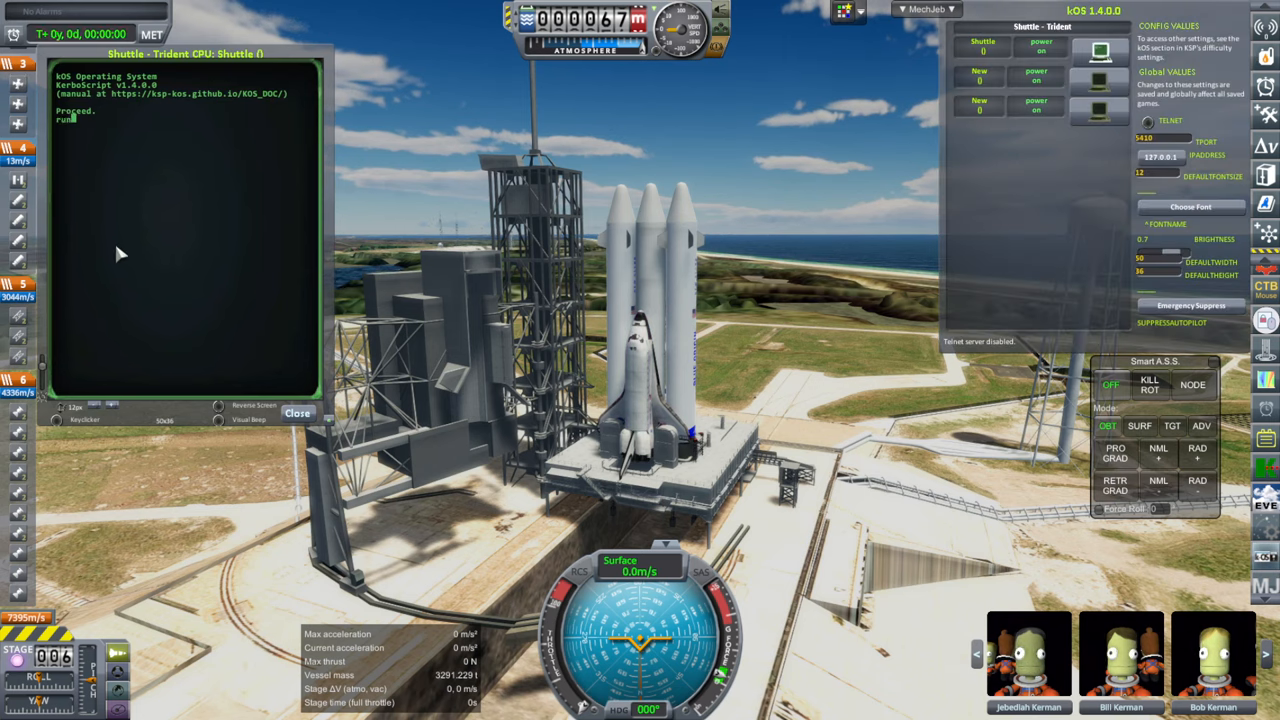
{"action": "type", "text": "shuttle."}
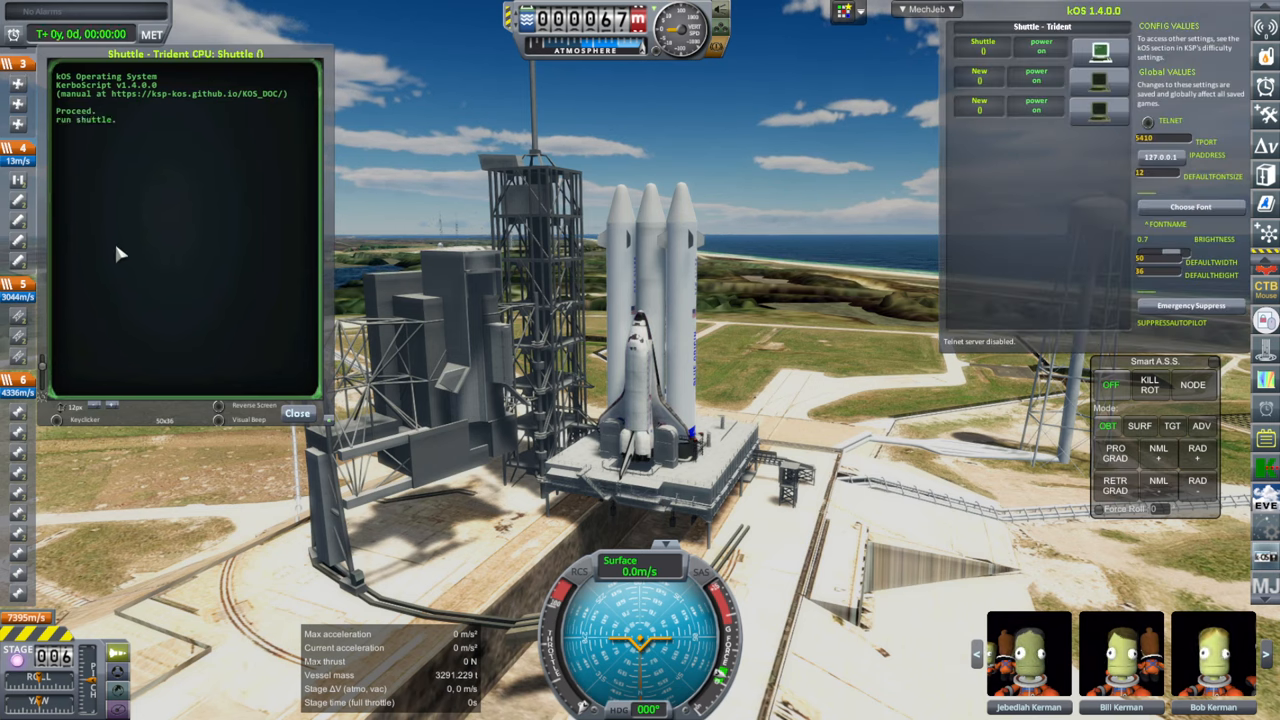
{"action": "type", "text": "ng"}
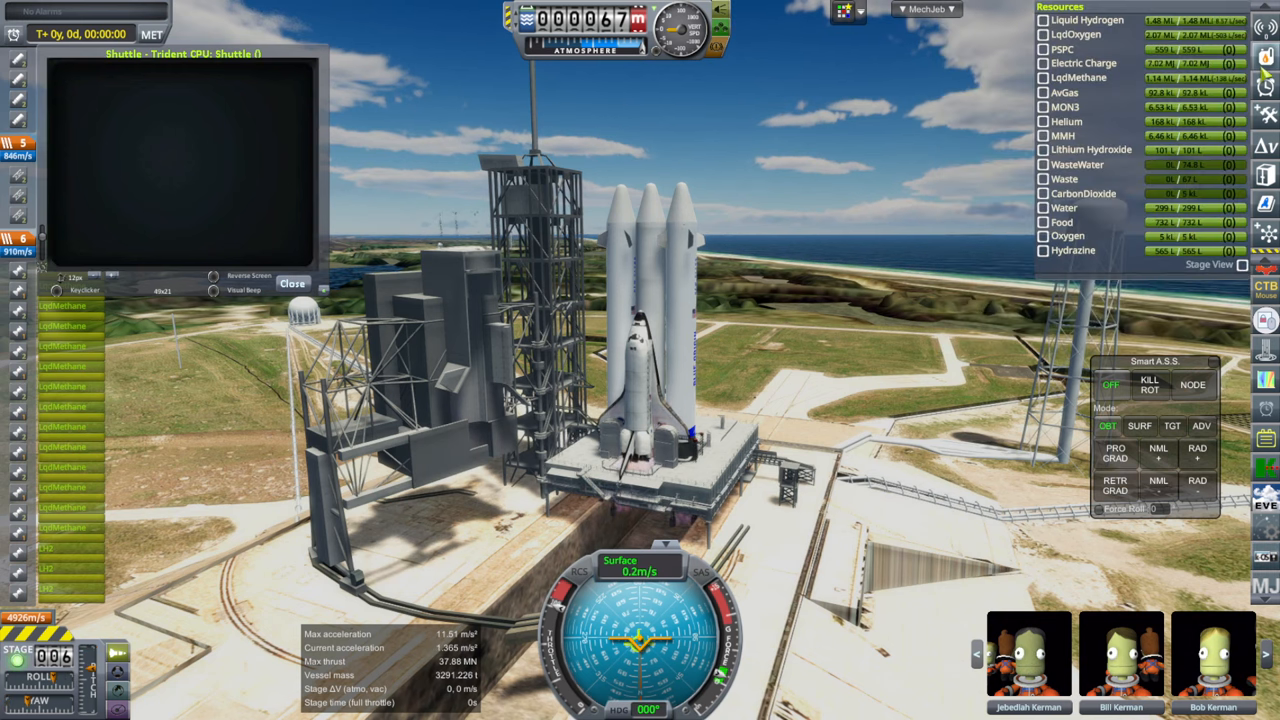
Step: Stage with Space as the script flies the ascent past 100 m/s
{"action": "key", "text": "space"}
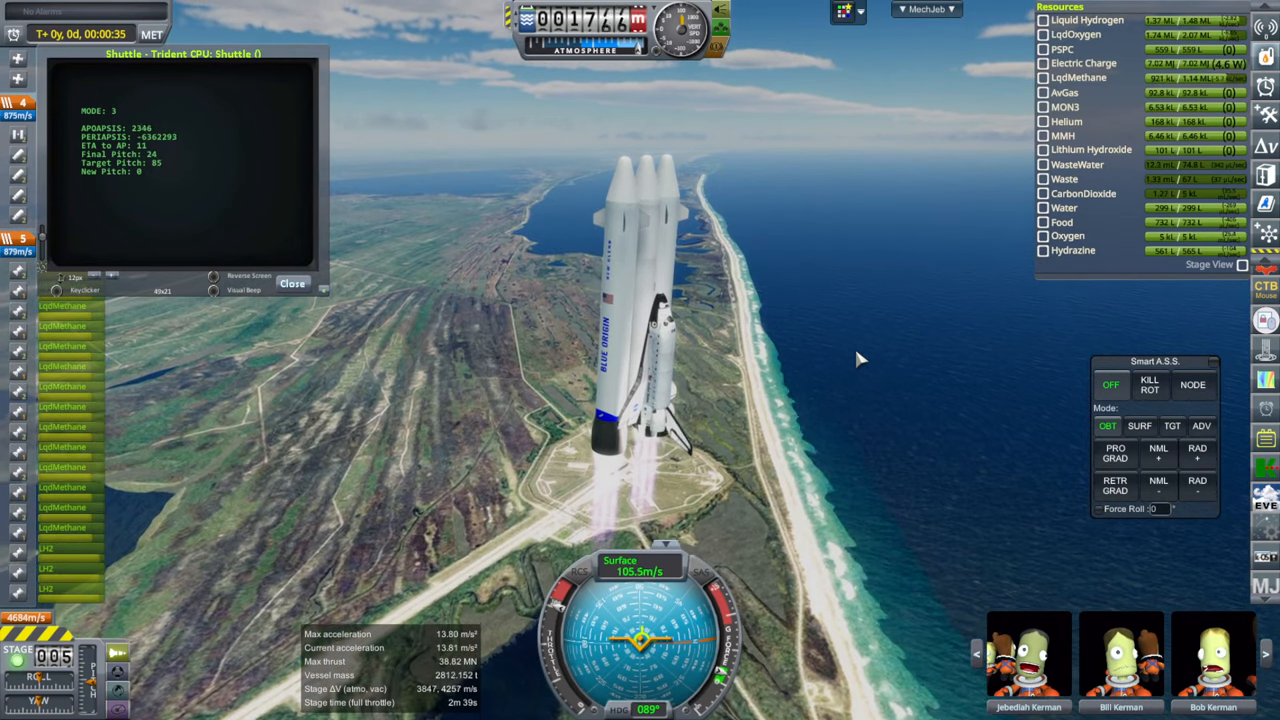
{"action": "left_click", "coordinate": [1200, 424]}
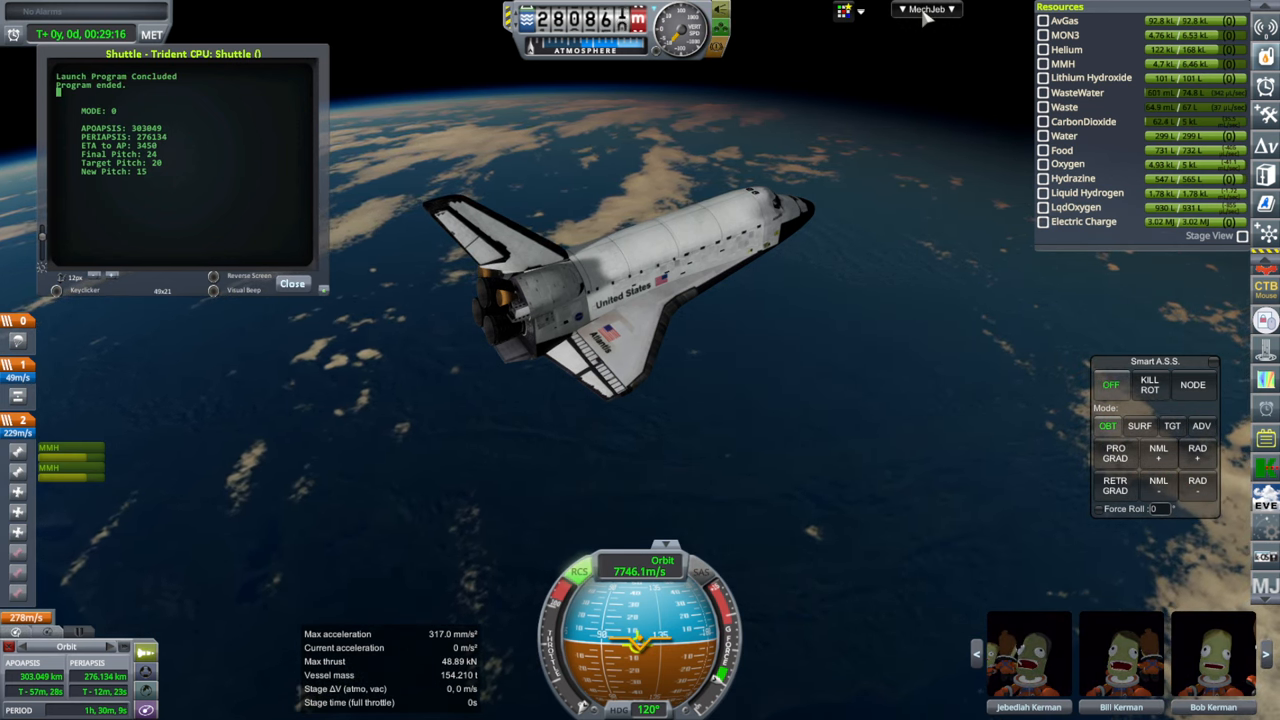
{"action": "left_click", "coordinate": [924, 8]}
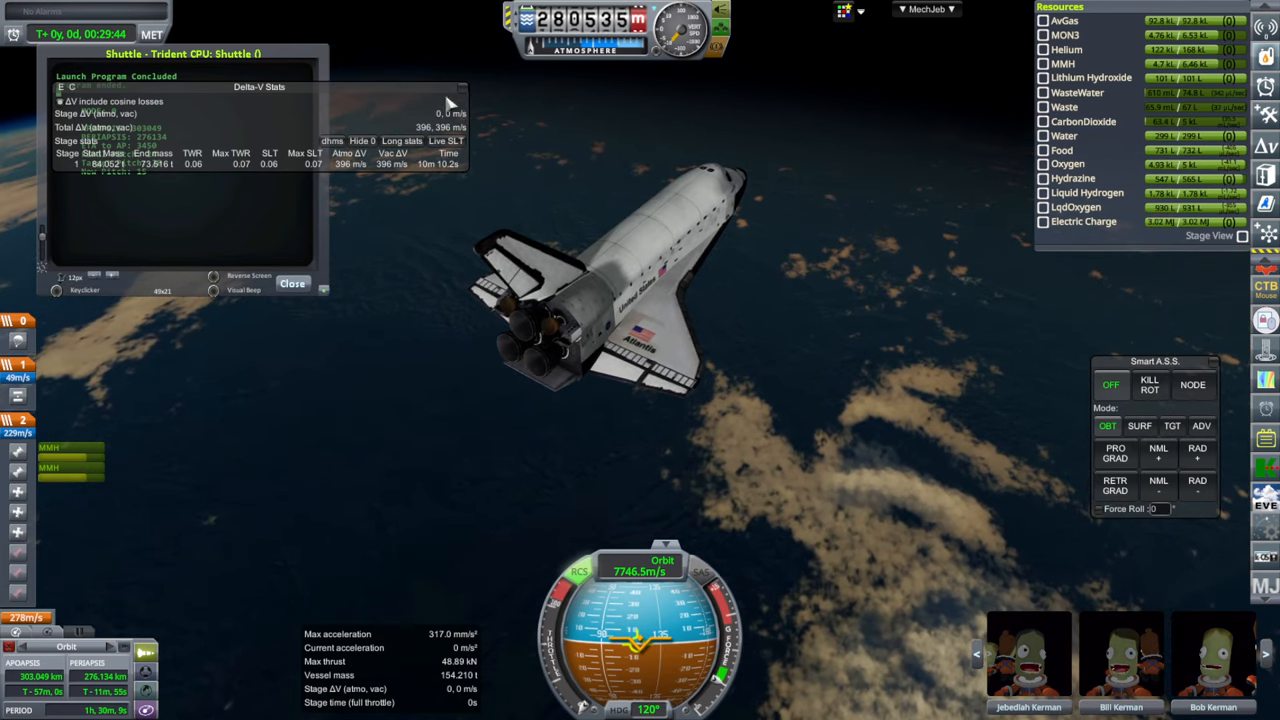
{"action": "left_click", "coordinate": [292, 284]}
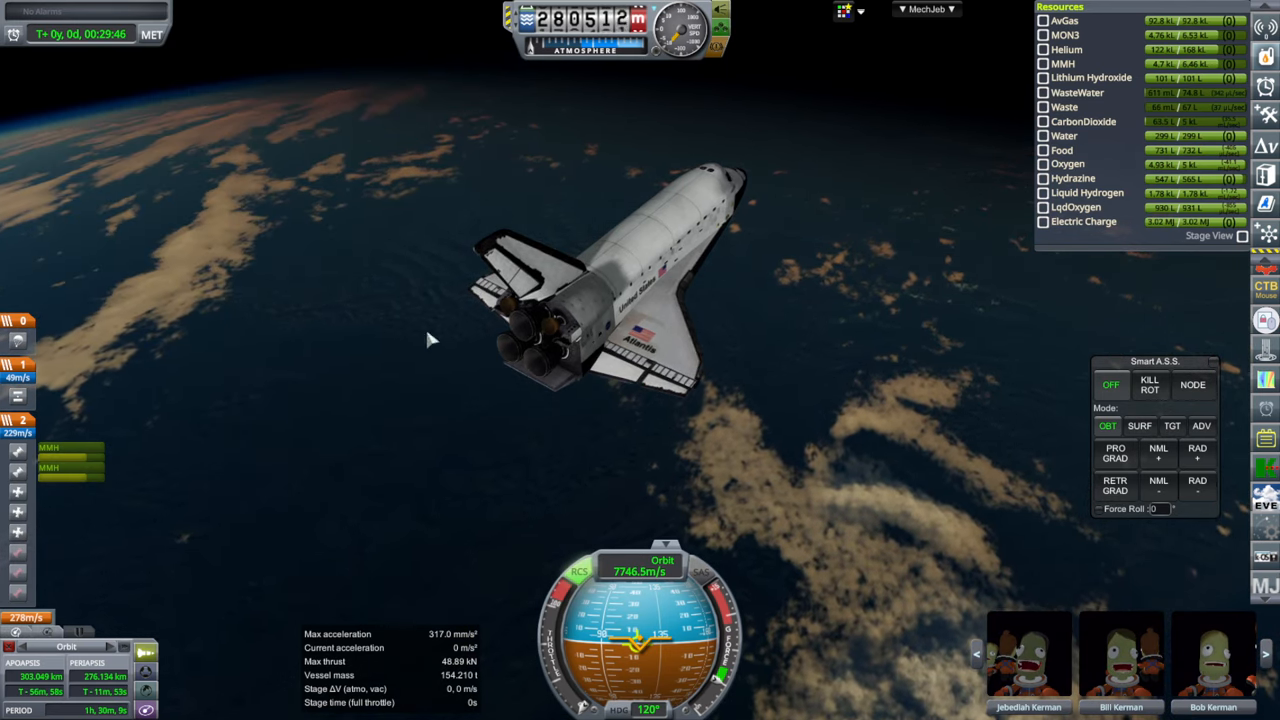